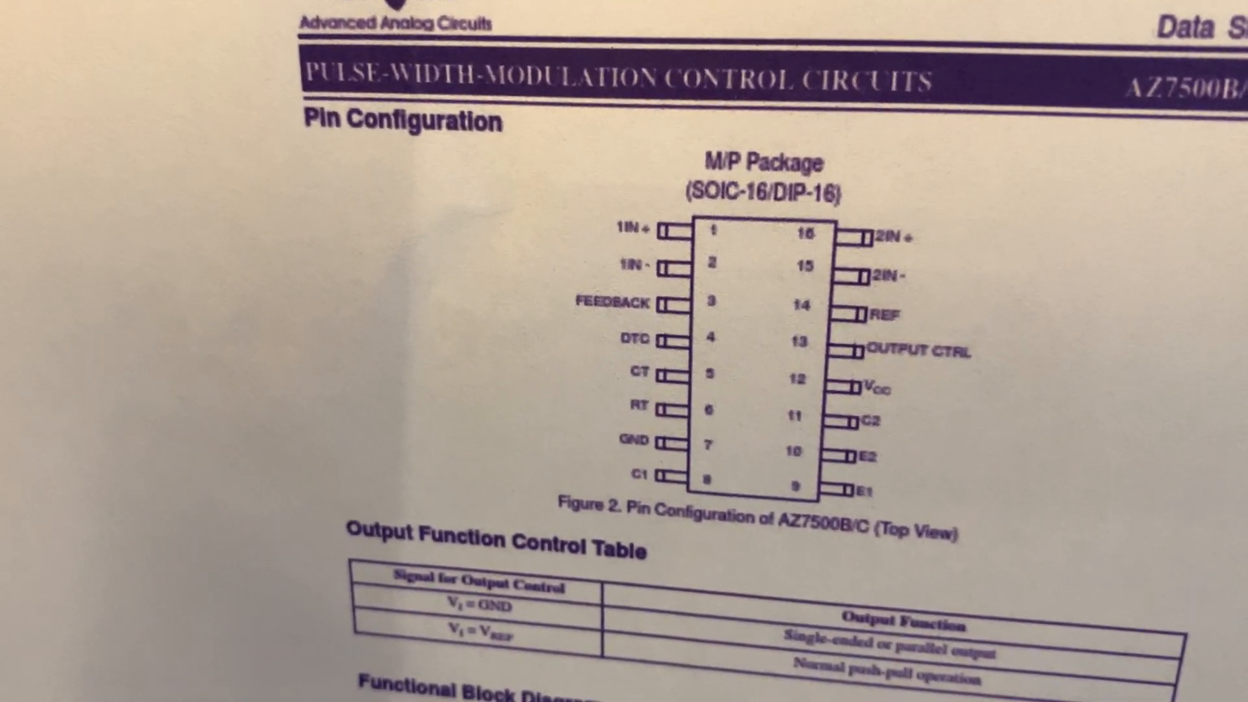
scroll(down, 3)
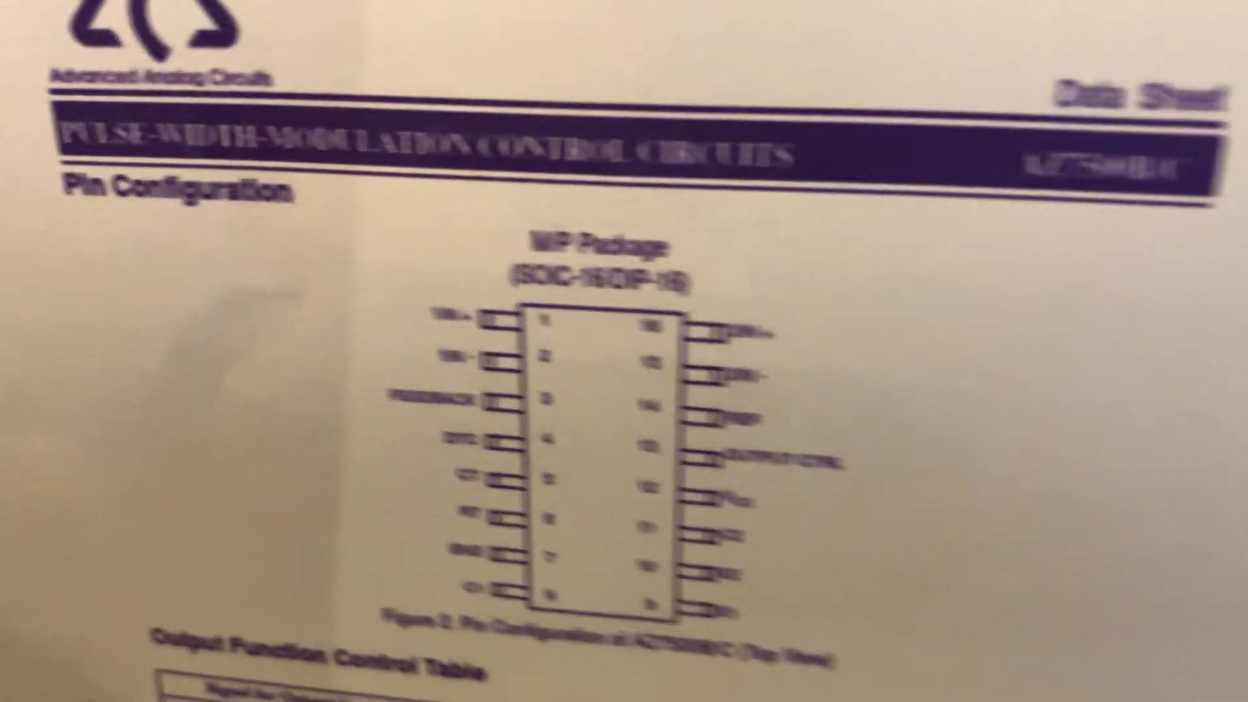
scroll(down, 3)
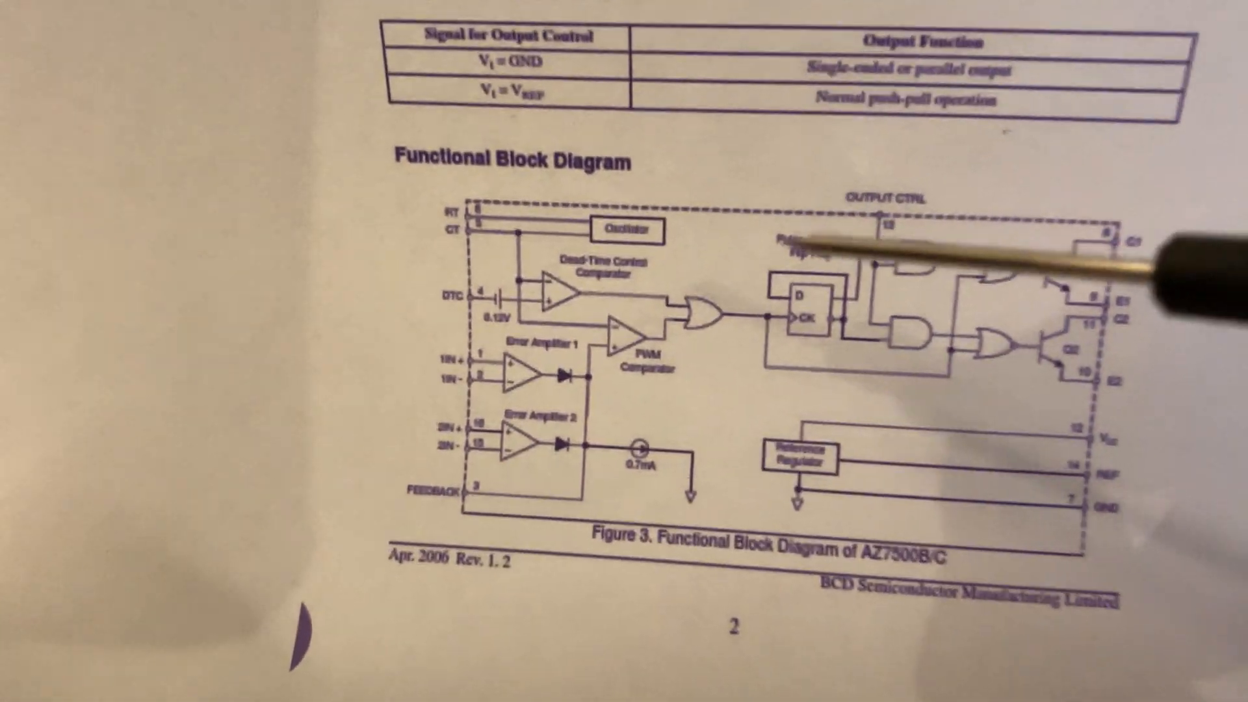